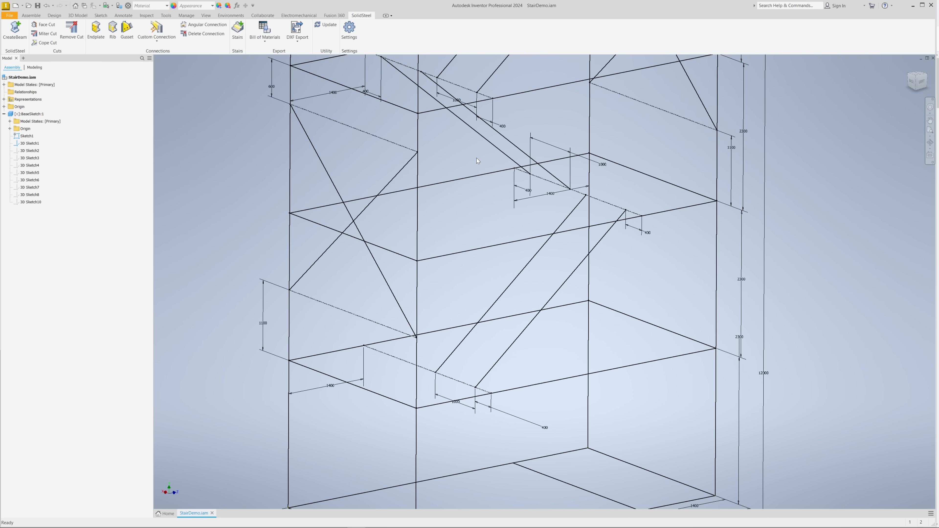
# Start a SolidSteel staircase along the sketch's bottom and top lines
pyautogui.click(158, 508)
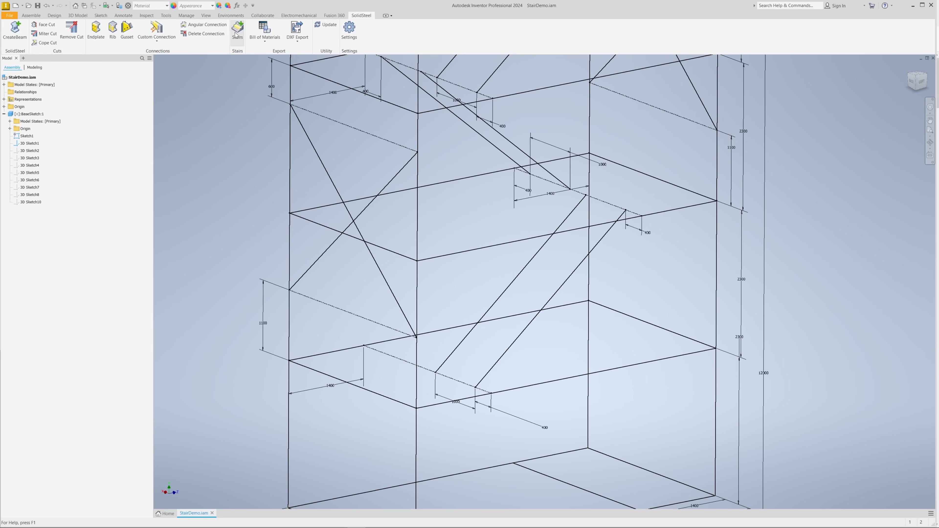
pyautogui.moveTo(226, 82)
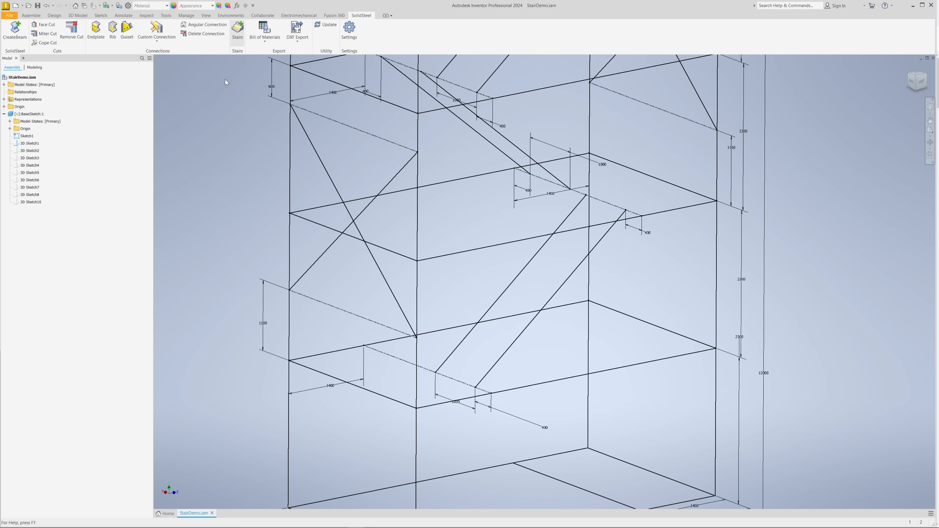
pyautogui.click(237, 30)
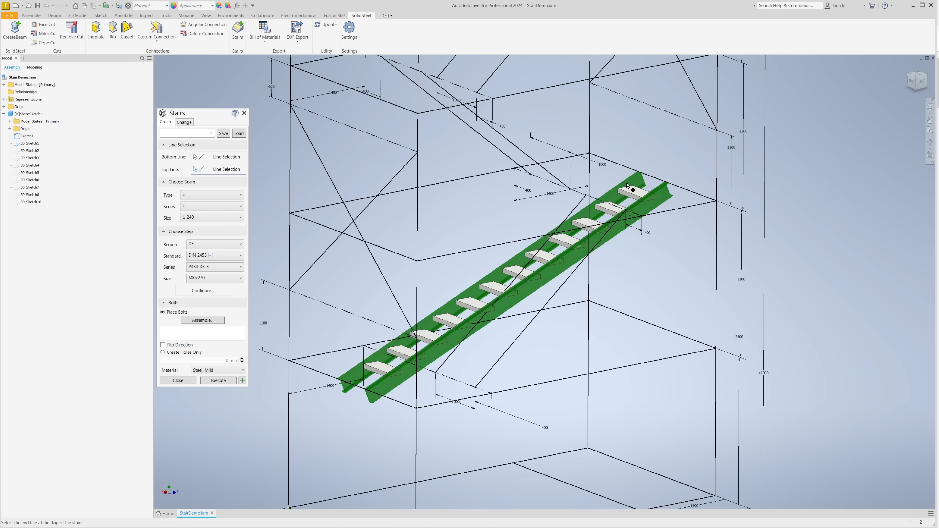
pyautogui.moveTo(374, 240)
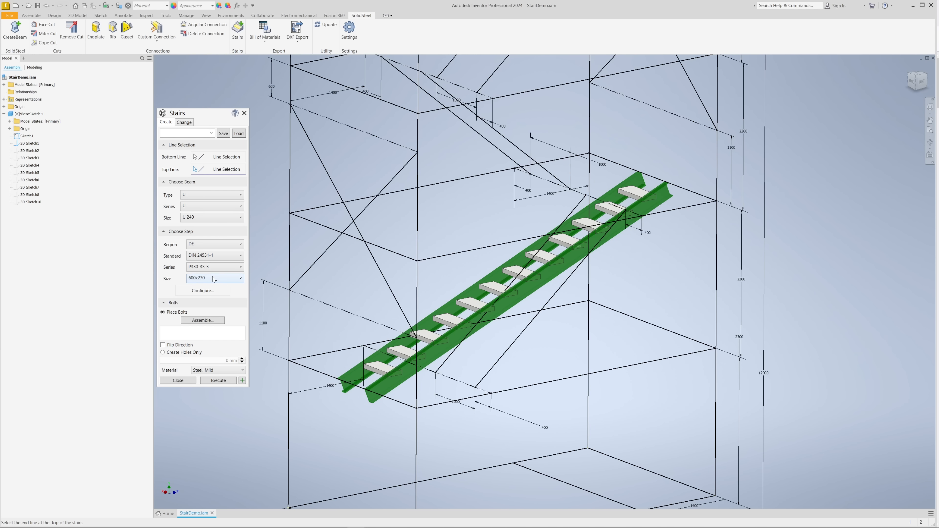
# Choose the wider 1000x270 tread size and keep U 240 channel stringers
pyautogui.click(240, 278)
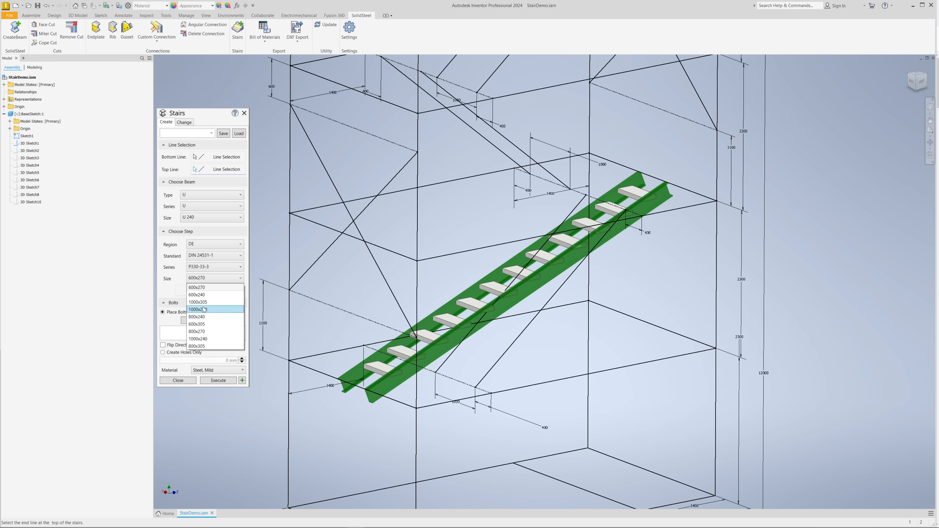
pyautogui.click(199, 309)
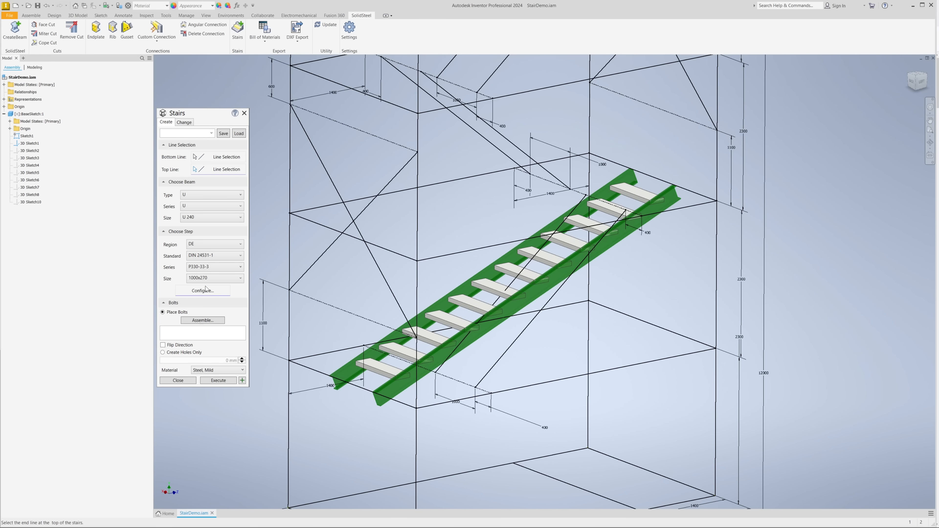
pyautogui.click(211, 217)
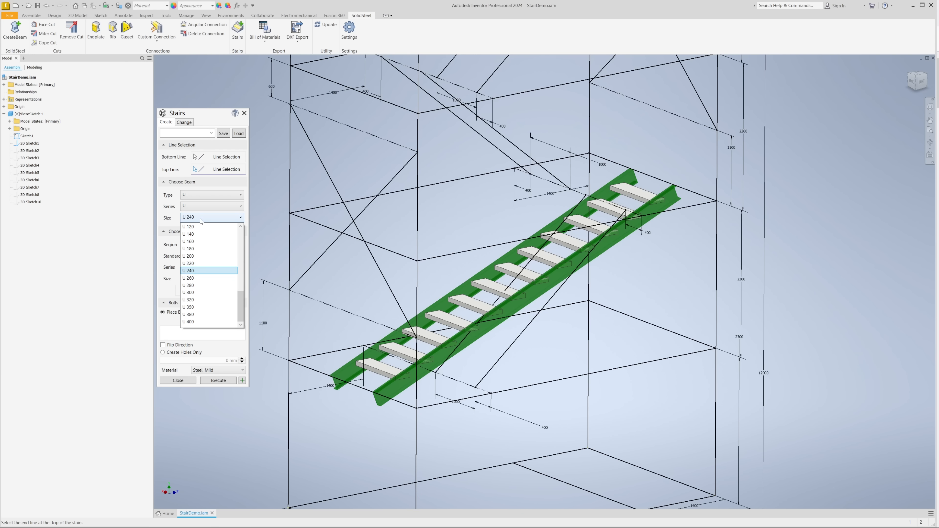
pyautogui.click(189, 270)
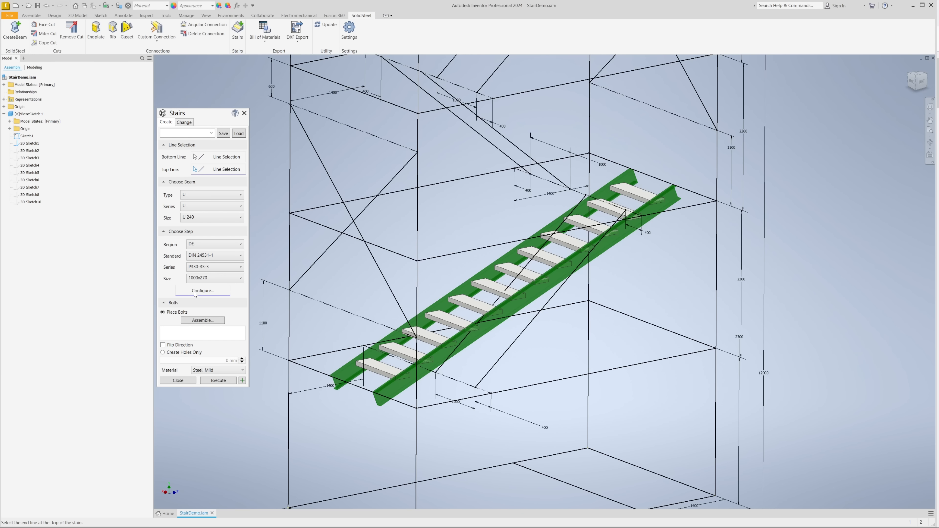
# In Configure, position the flight Right of the line with a -400 mm side offset
pyautogui.click(202, 290)
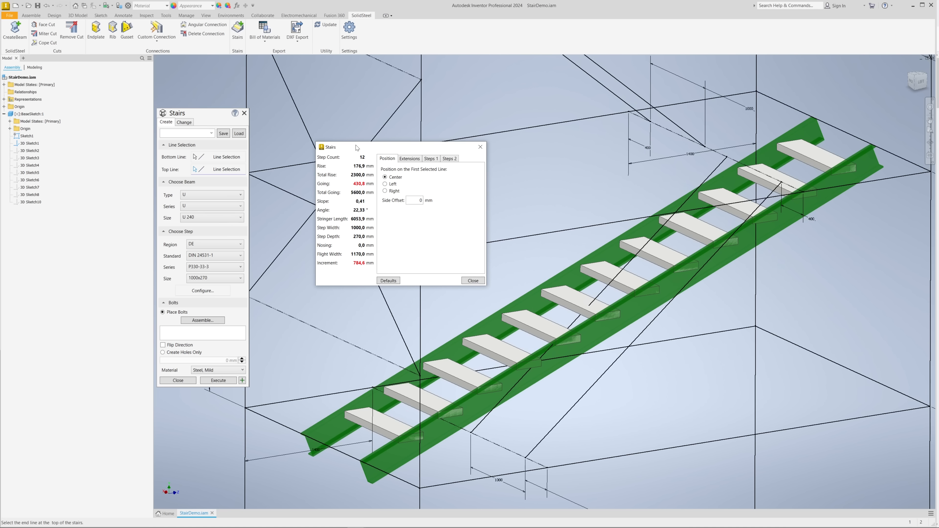
pyautogui.moveTo(354, 210)
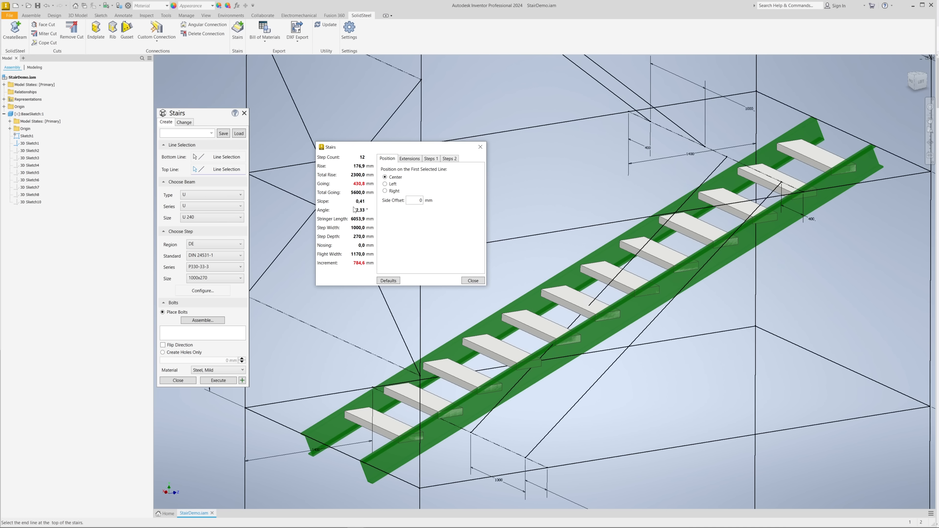
pyautogui.moveTo(384, 232)
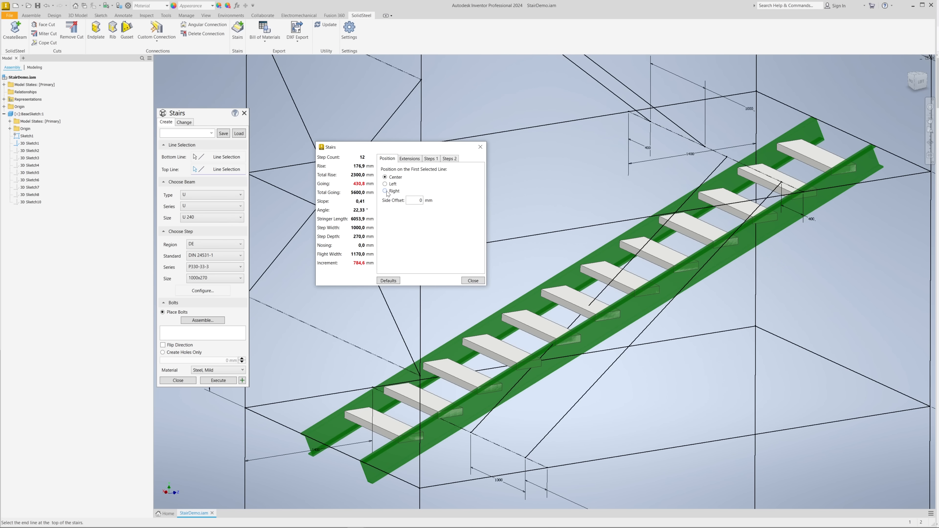
pyautogui.click(384, 190)
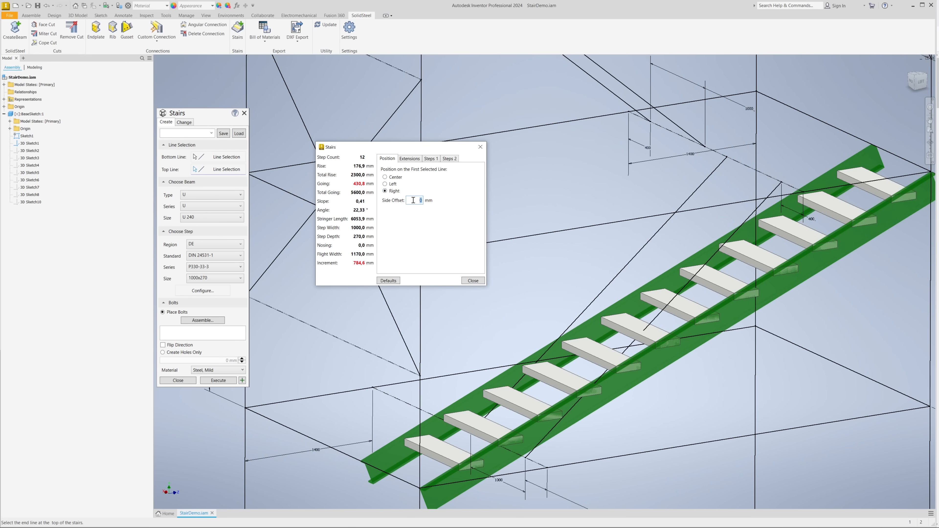
pyautogui.write('-400')
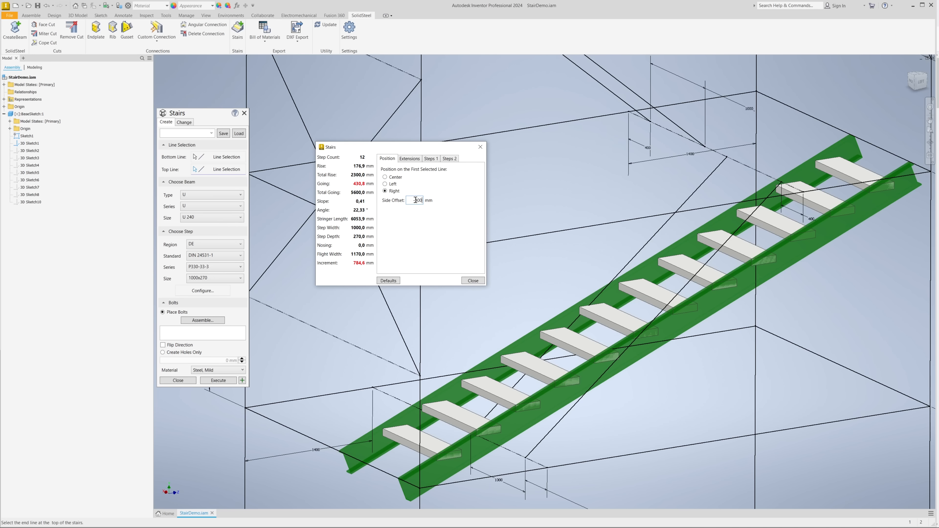
pyautogui.write('-400')
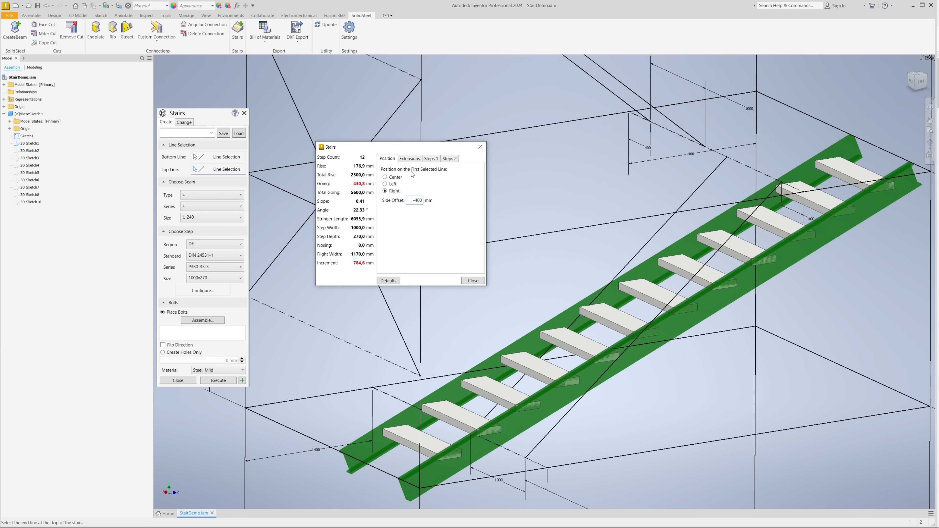
# Set horizontal top and bottom stringer extensions of 1400 mm
pyautogui.click(409, 158)
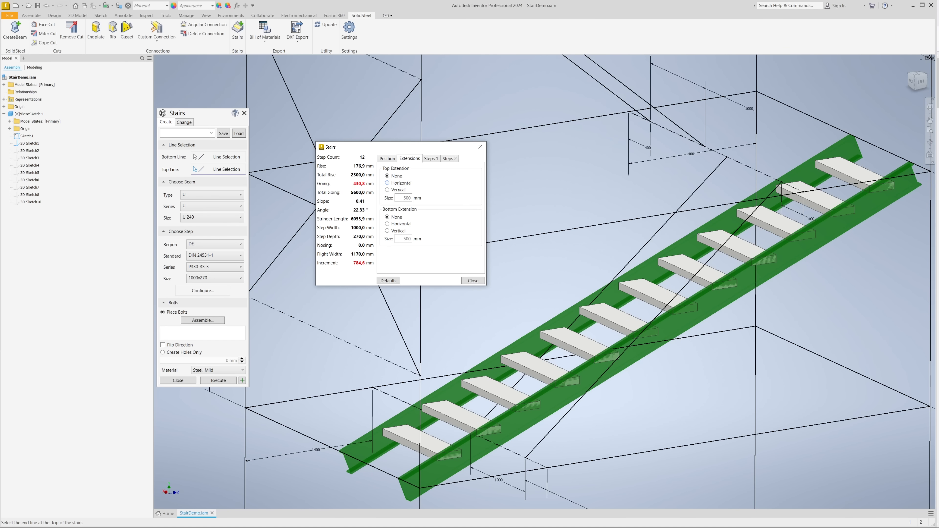
pyautogui.click(387, 182)
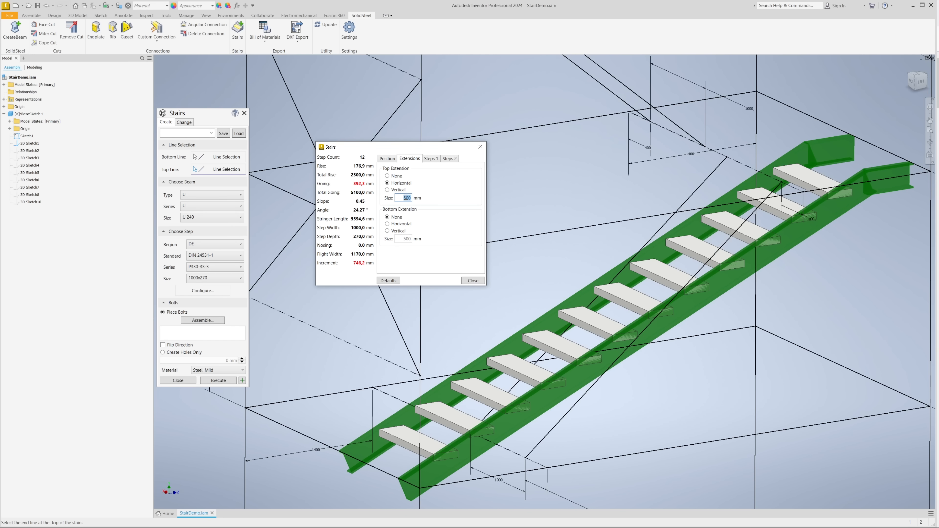
pyautogui.write('1300')
pyautogui.click(403, 239)
pyautogui.write('1400')
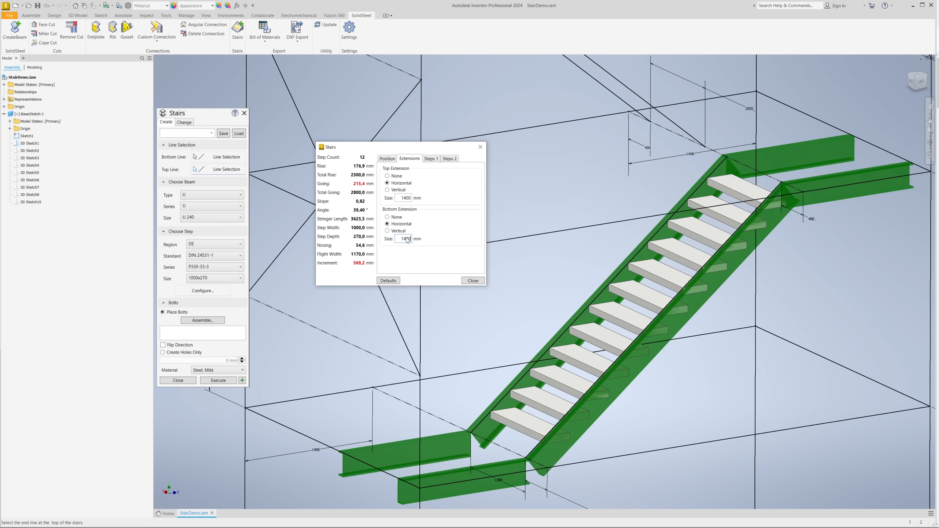
pyautogui.moveTo(427, 176)
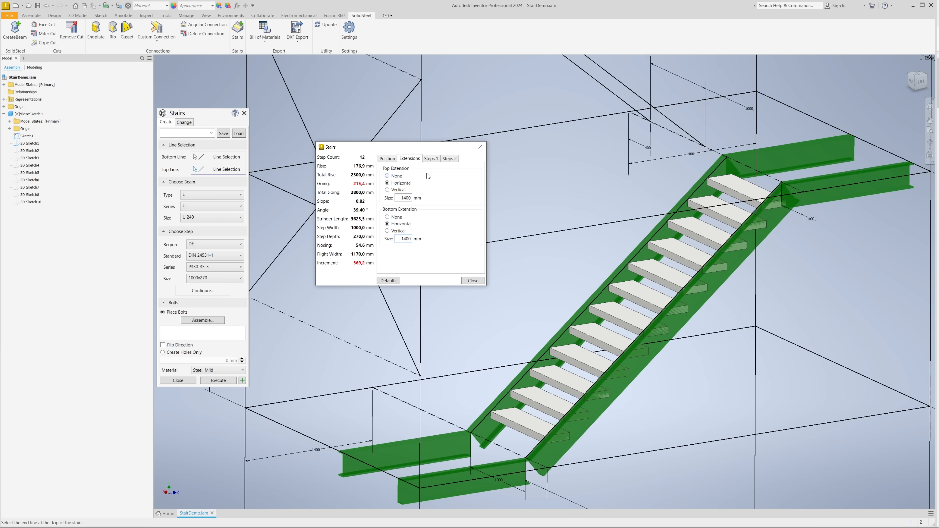
# On Steps 1, set the top and bottom floor offsets to 20 mm
pyautogui.click(430, 157)
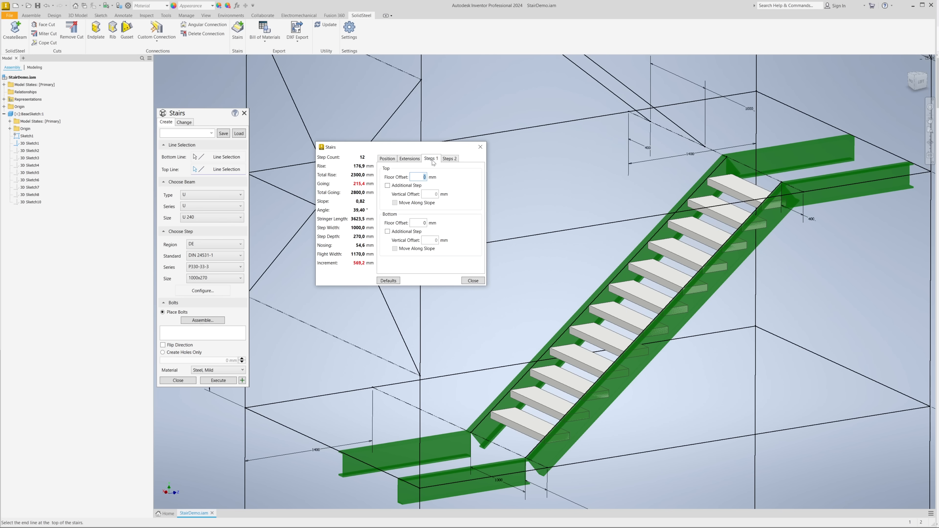
pyautogui.moveTo(440, 180)
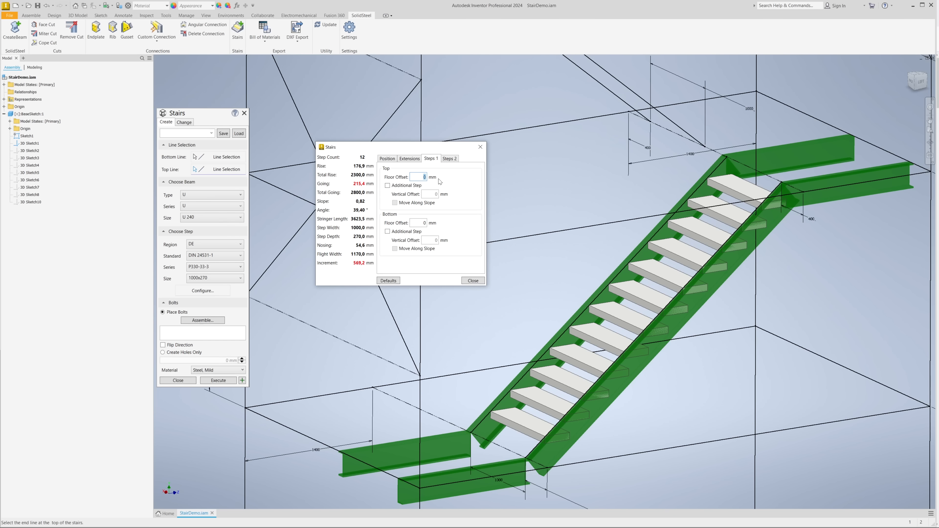
pyautogui.write('20')
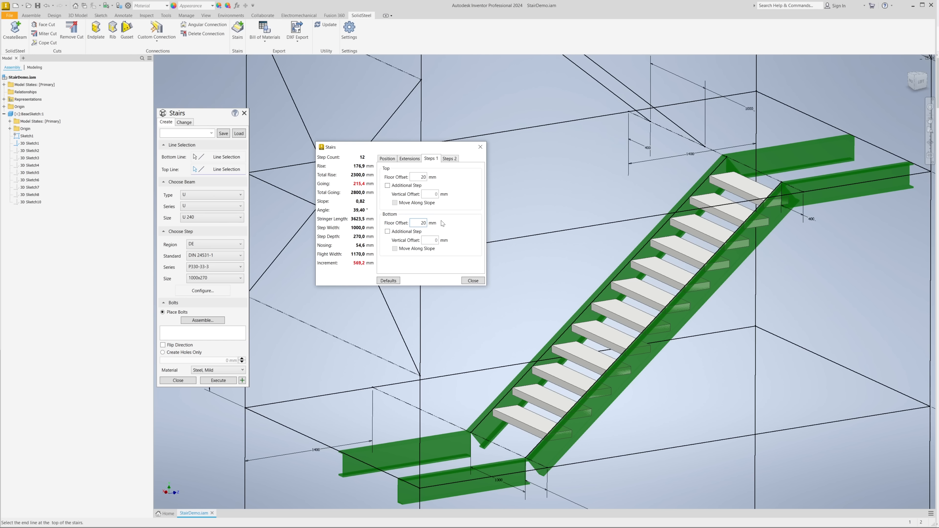
pyautogui.moveTo(435, 214)
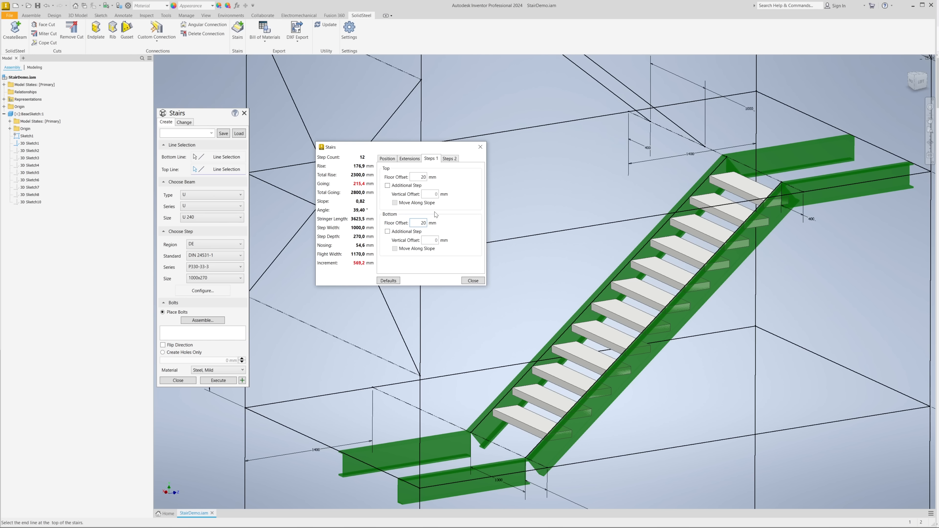
pyautogui.click(422, 223)
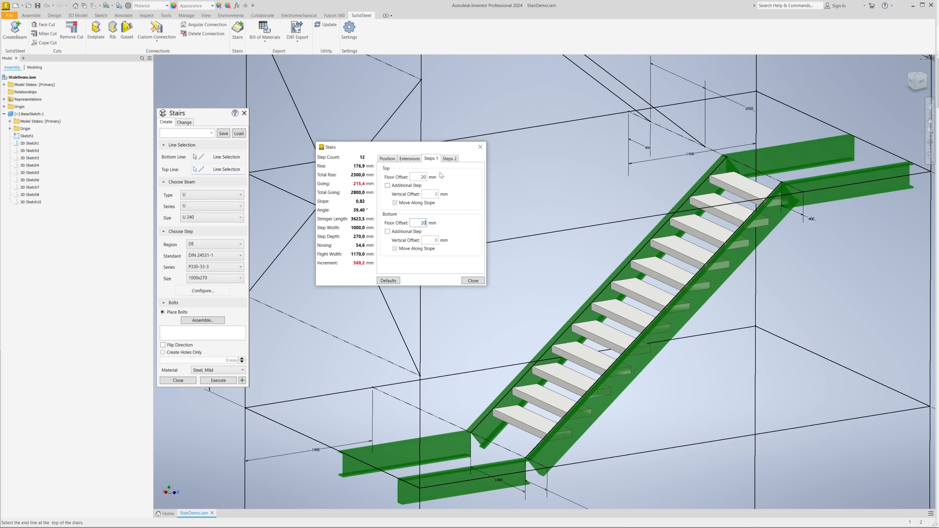
pyautogui.click(448, 158)
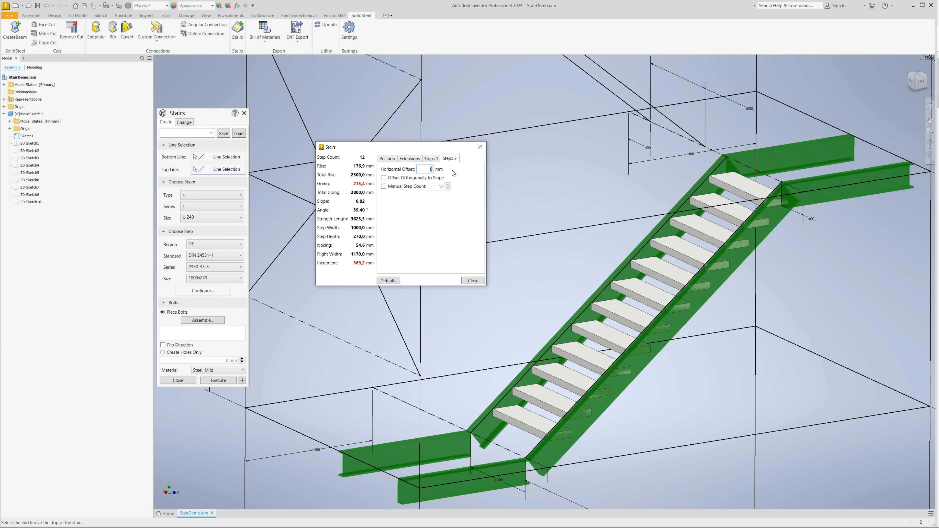
pyautogui.moveTo(451, 173)
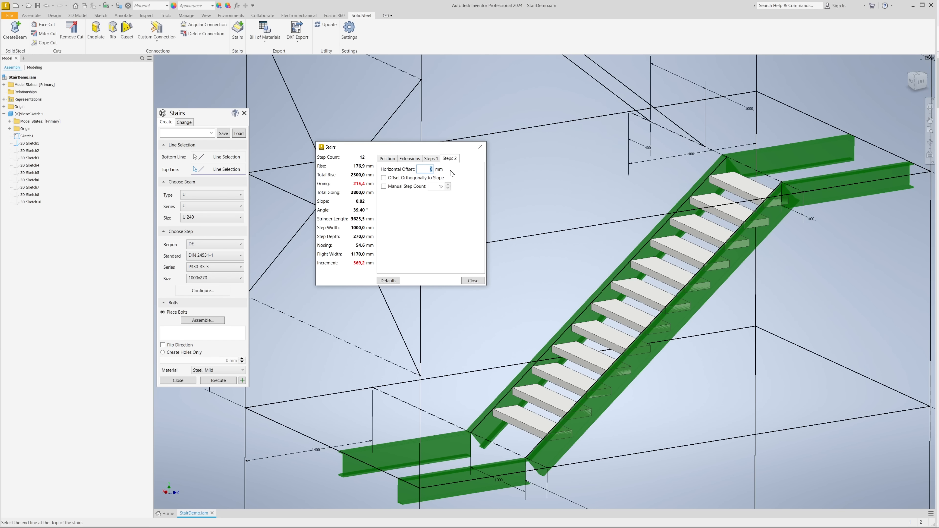
# Enter the horizontal step offset on Steps 2 and close the stair settings
pyautogui.write('50')
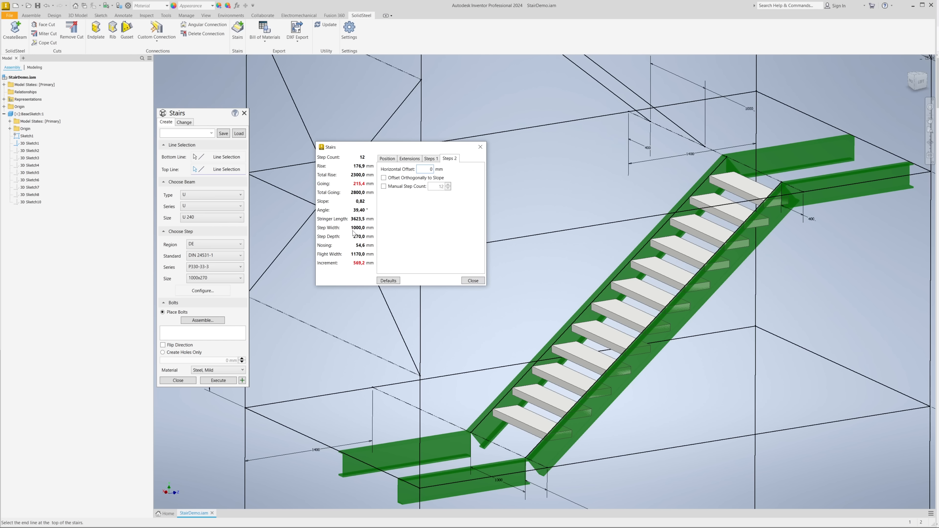
pyautogui.click(472, 280)
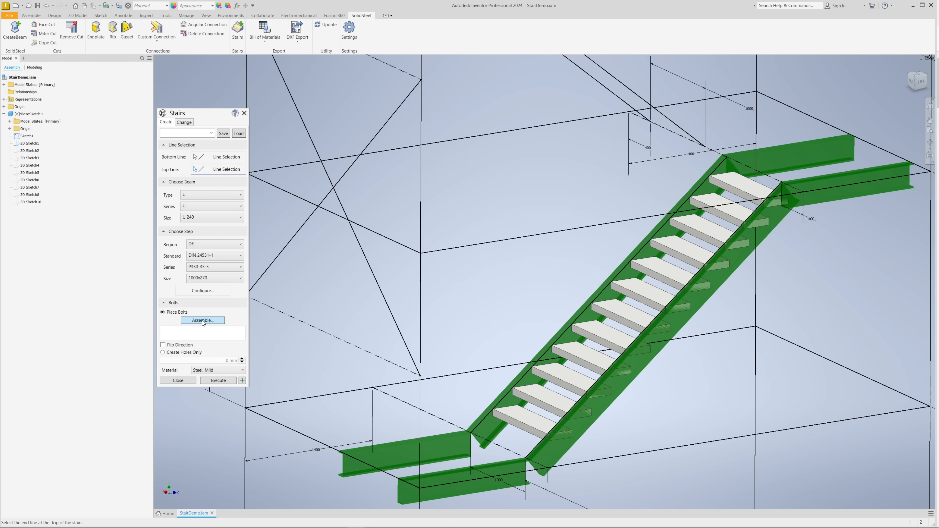
# Assemble the bolt set as an EN 14399-4 M12 screw with default washers and nut
pyautogui.click(203, 319)
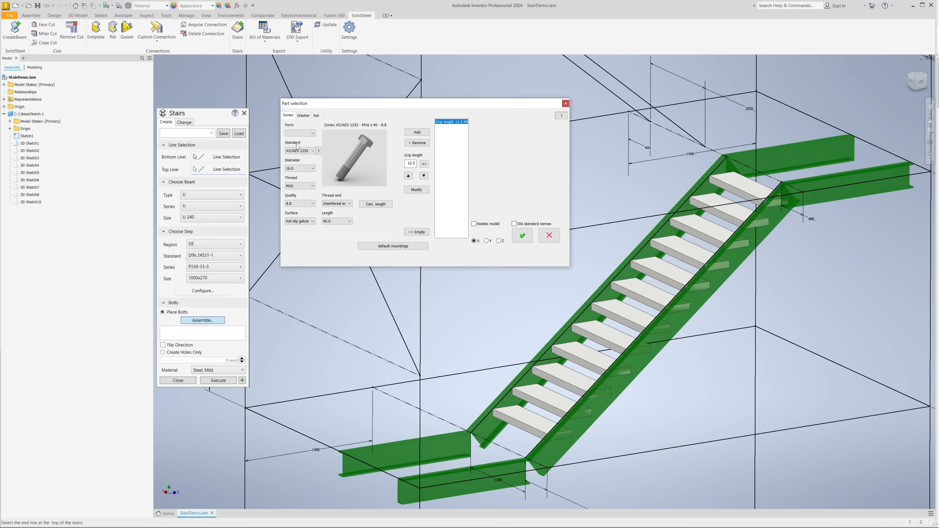
pyautogui.click(312, 150)
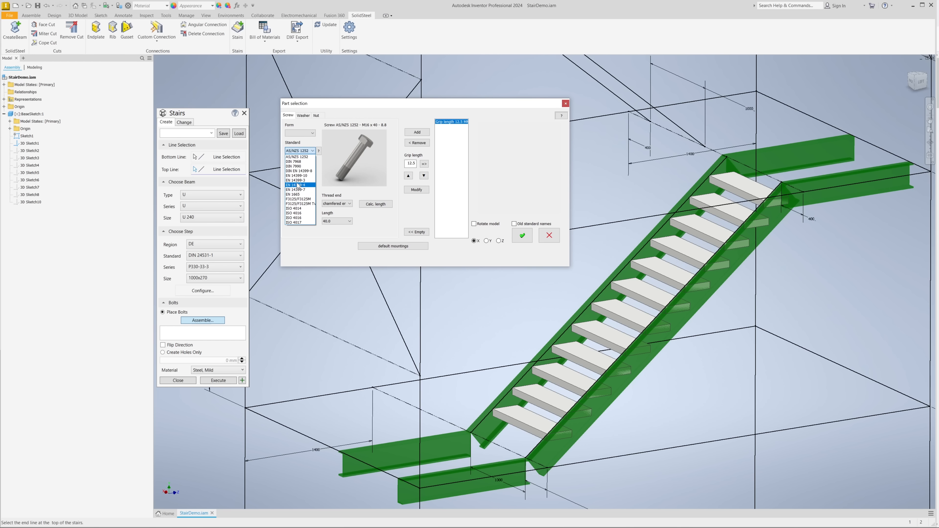
pyautogui.click(294, 184)
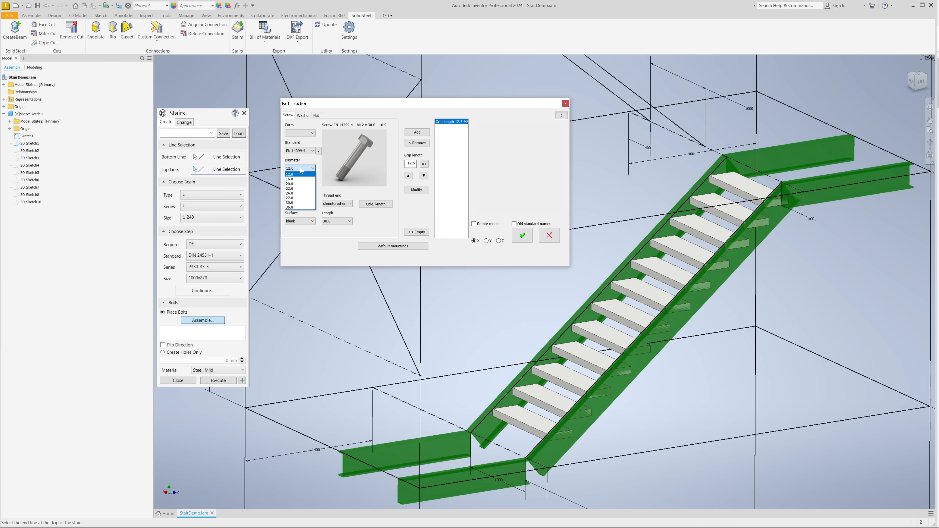
pyautogui.click(290, 169)
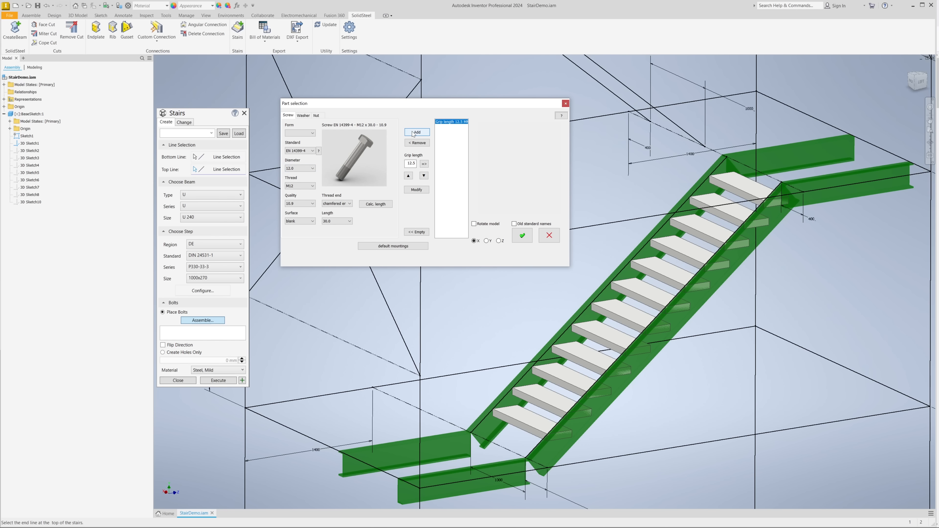
pyautogui.click(416, 133)
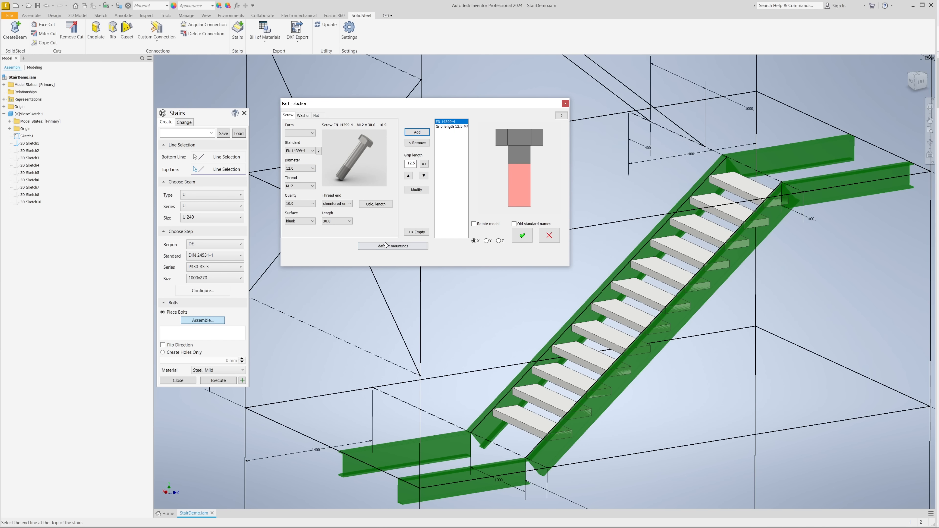
pyautogui.click(522, 234)
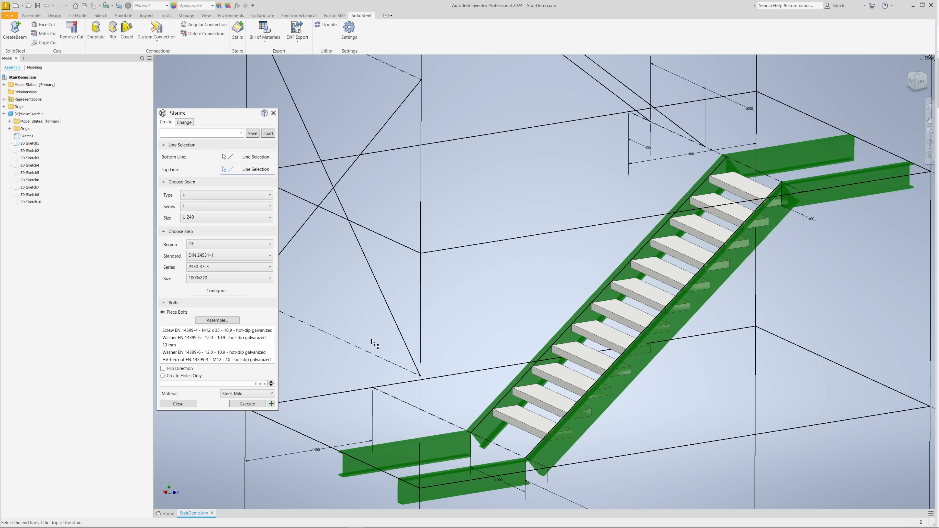
pyautogui.moveTo(305, 389)
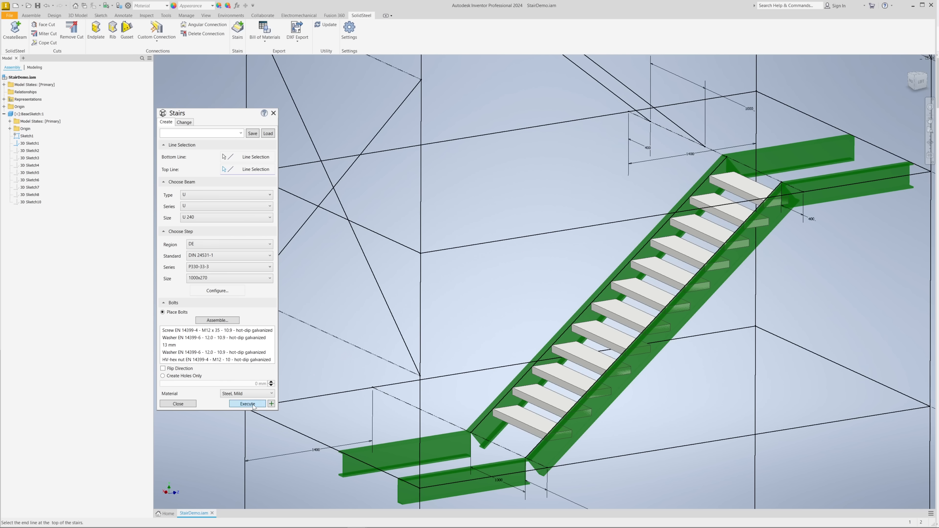
# Execute the Stairs panel to generate the bolted U 240 staircase with 1000x270 treads
pyautogui.click(246, 403)
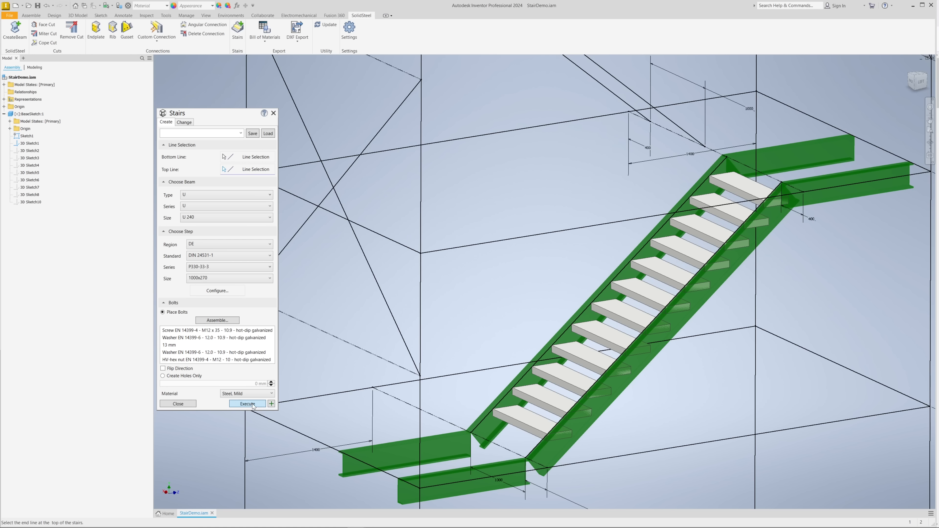
pyautogui.click(246, 402)
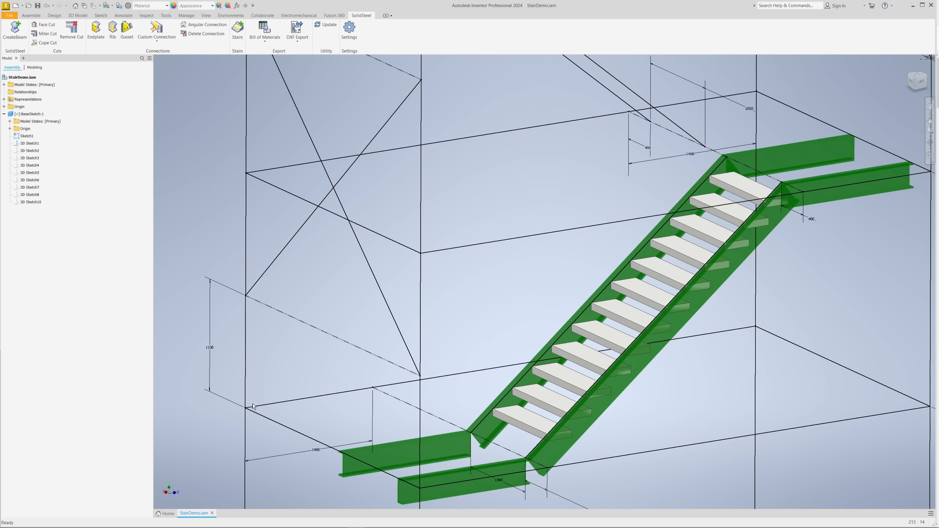
# Zoom in on the finished staircase to inspect the grating treads and bolts
pyautogui.click(329, 24)
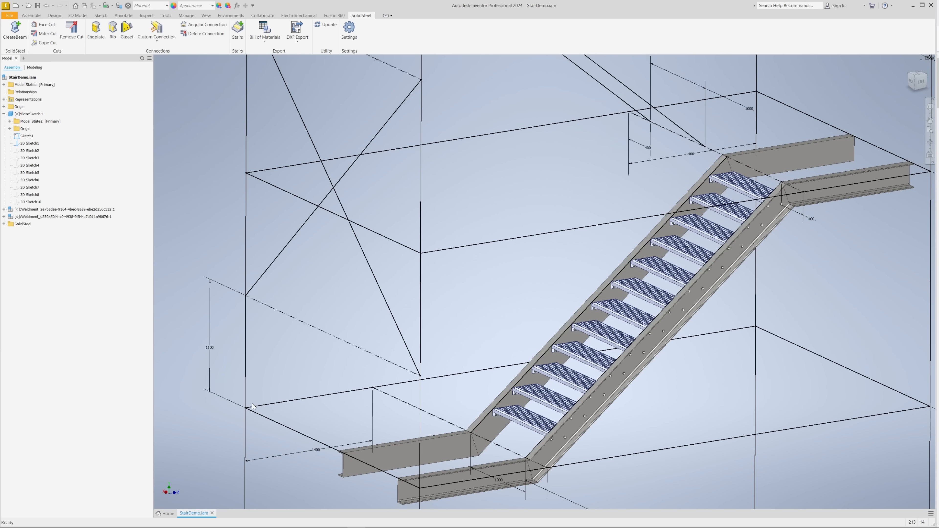
pyautogui.click(32, 114)
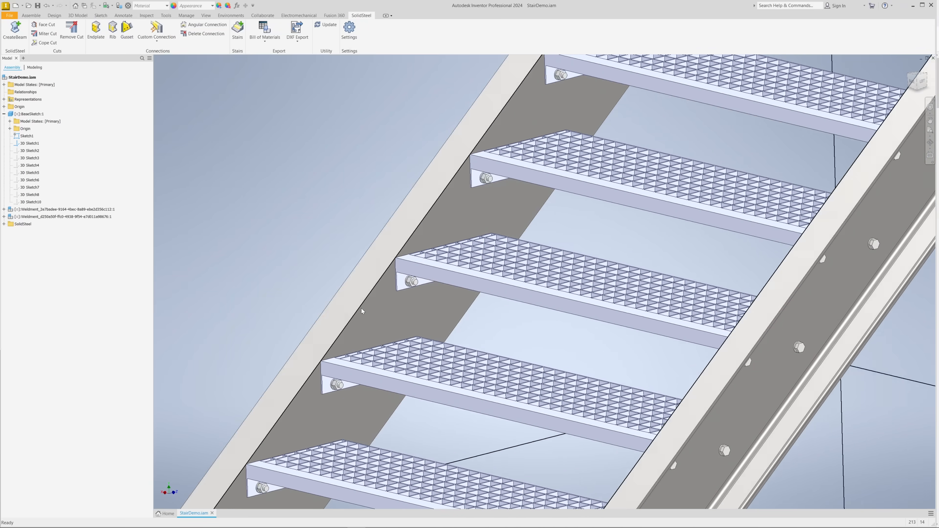
pyautogui.moveTo(270, 285)
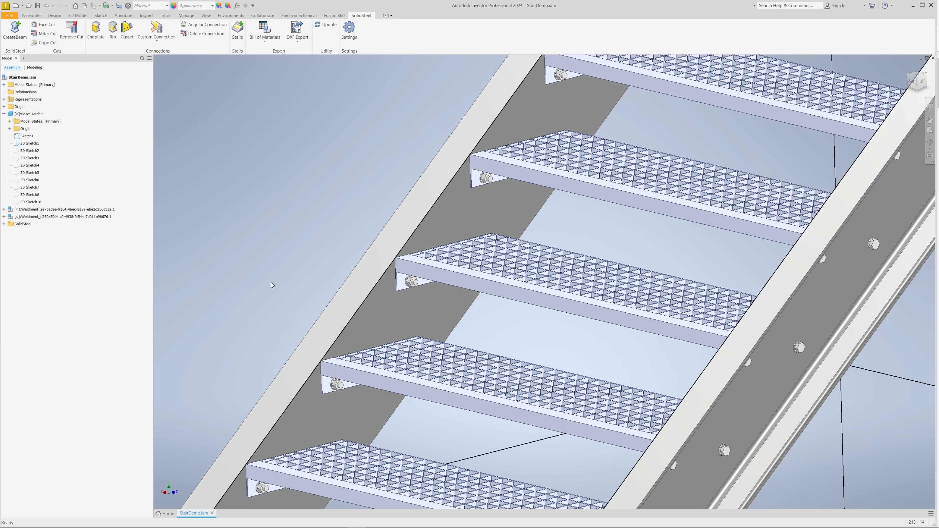